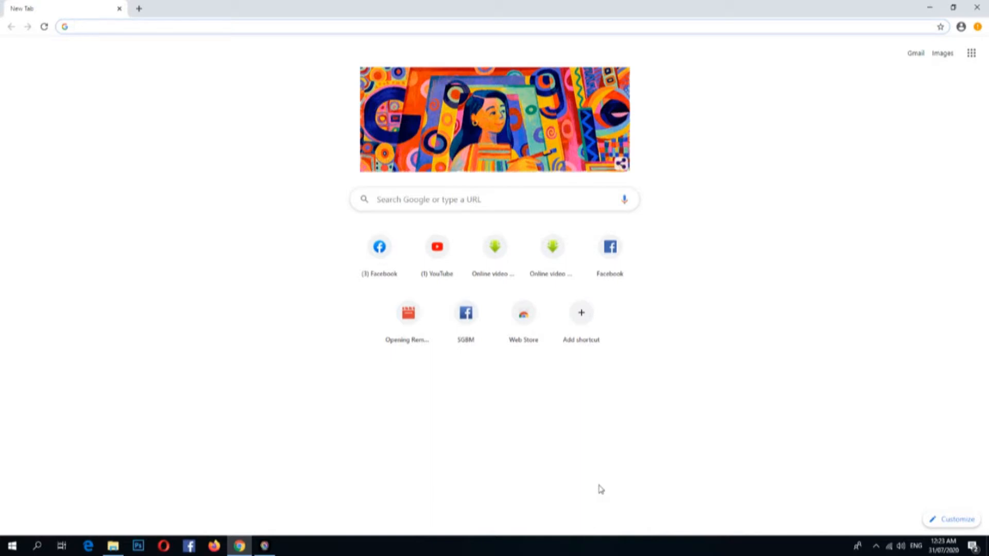
pyautogui.write('o')
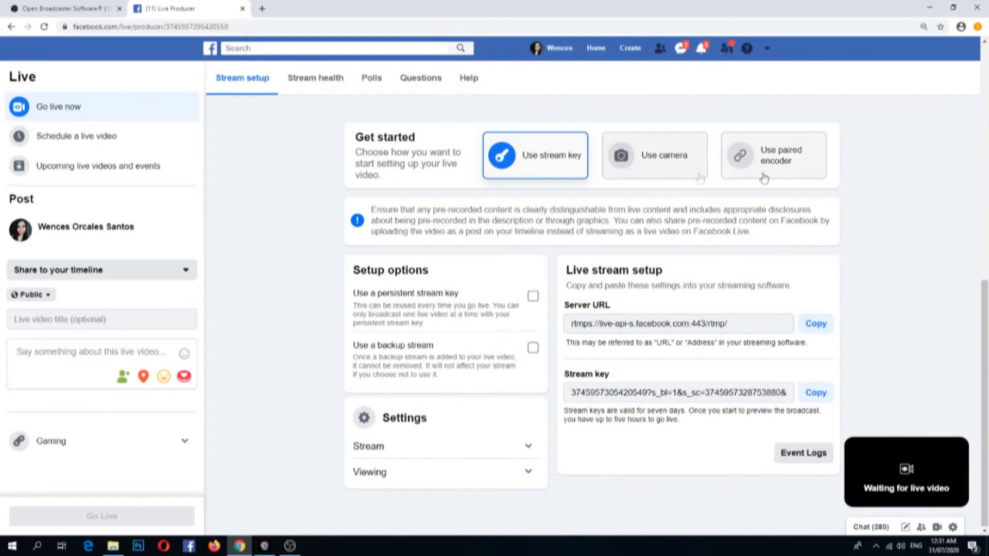
pyautogui.moveTo(290, 546)
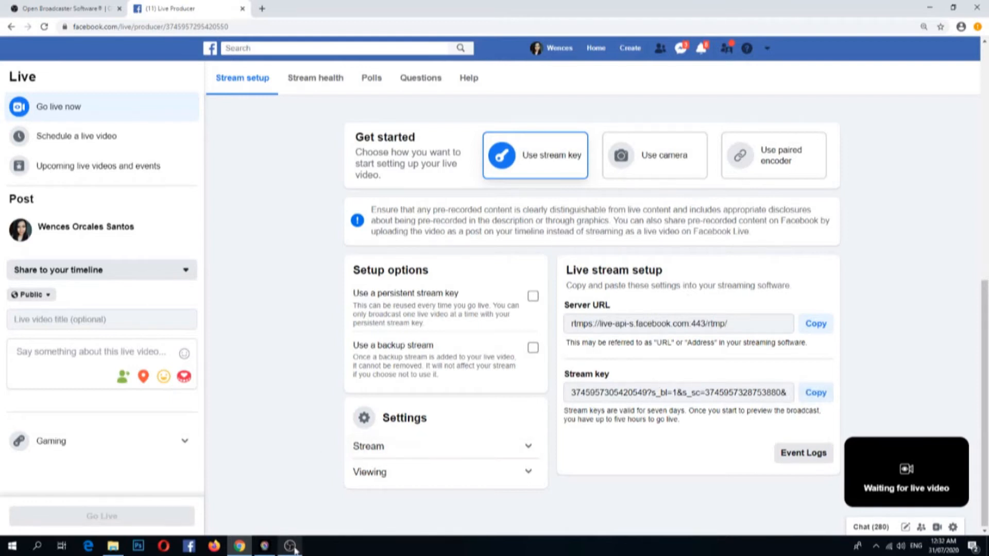